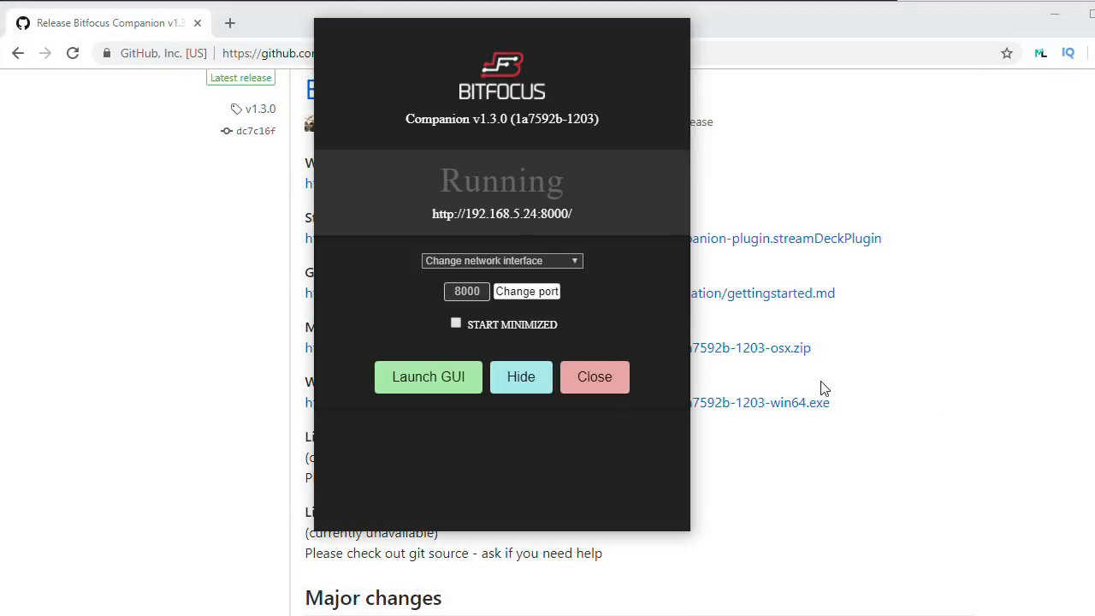
# Launch the Companion web admin listing the three PTZOptics VISCA camera connections
pyautogui.click(428, 376)
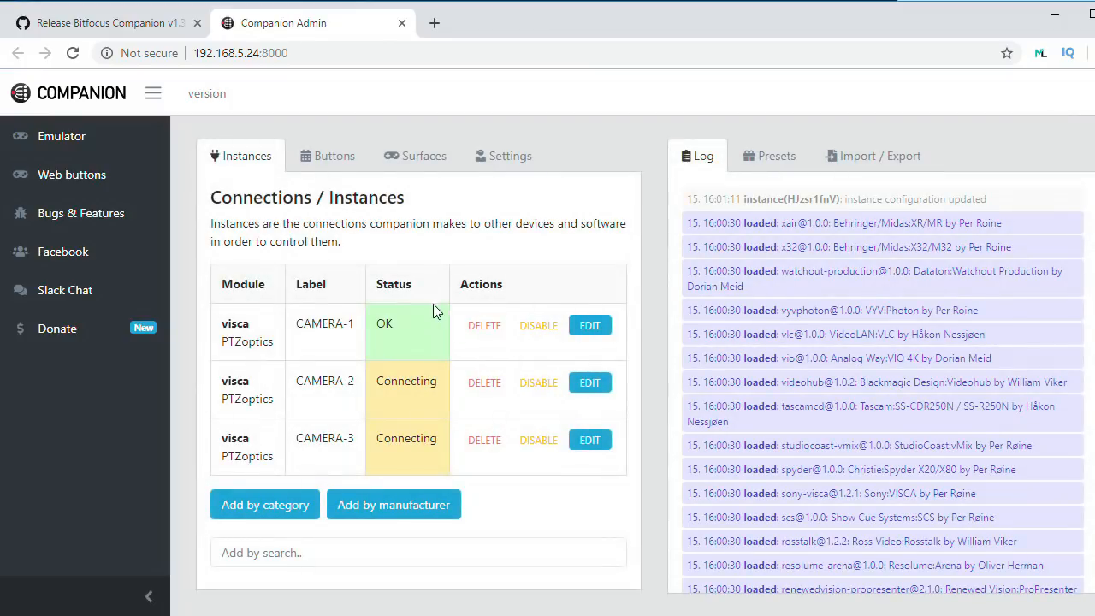
# Apply CAMERA-1's camera IP 192.168.5.203 in its connection settings
pyautogui.click(590, 325)
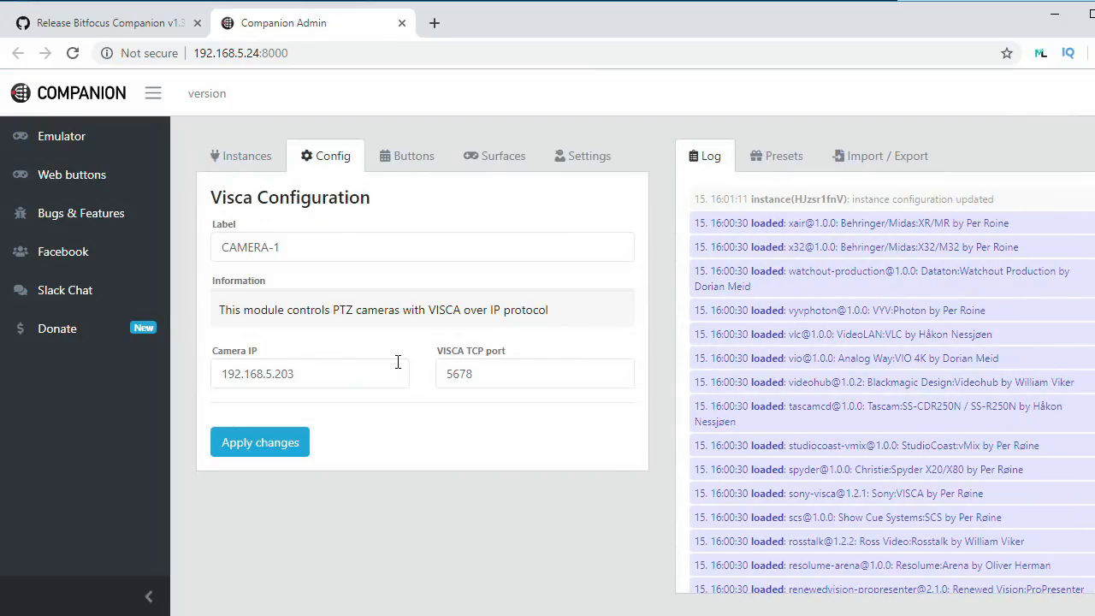
pyautogui.tripleClick(310, 374)
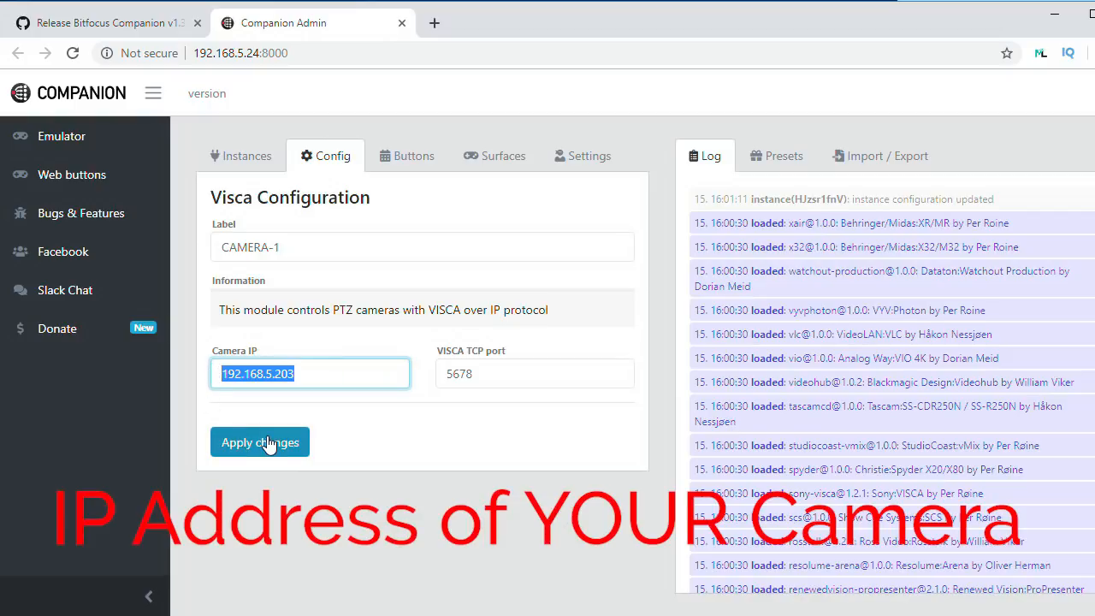
pyautogui.click(259, 443)
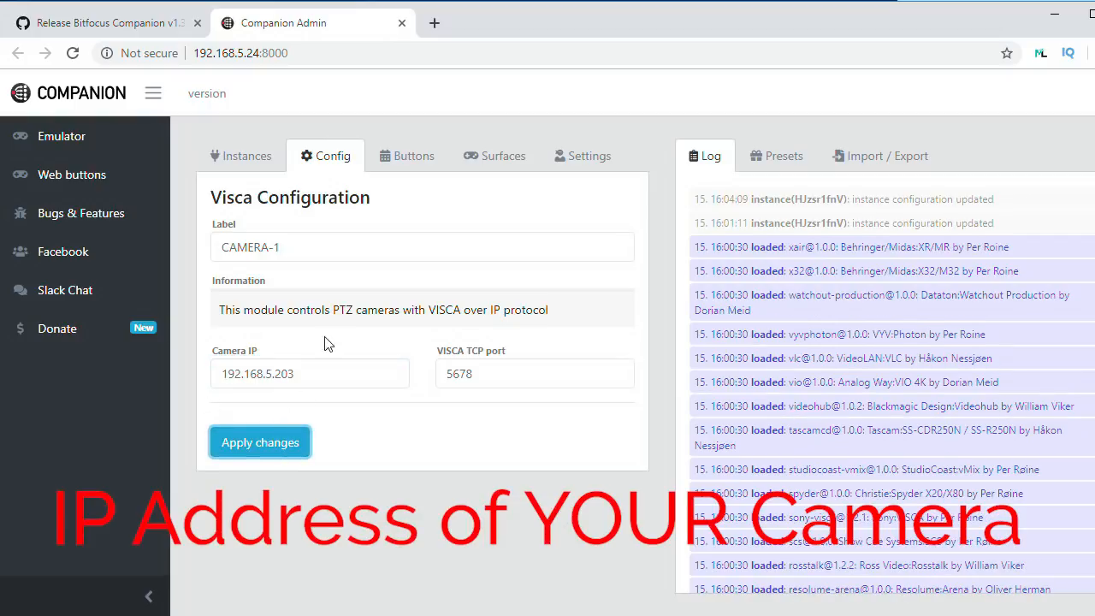
# Return to the Instances list and close the admin browser window
pyautogui.click(241, 156)
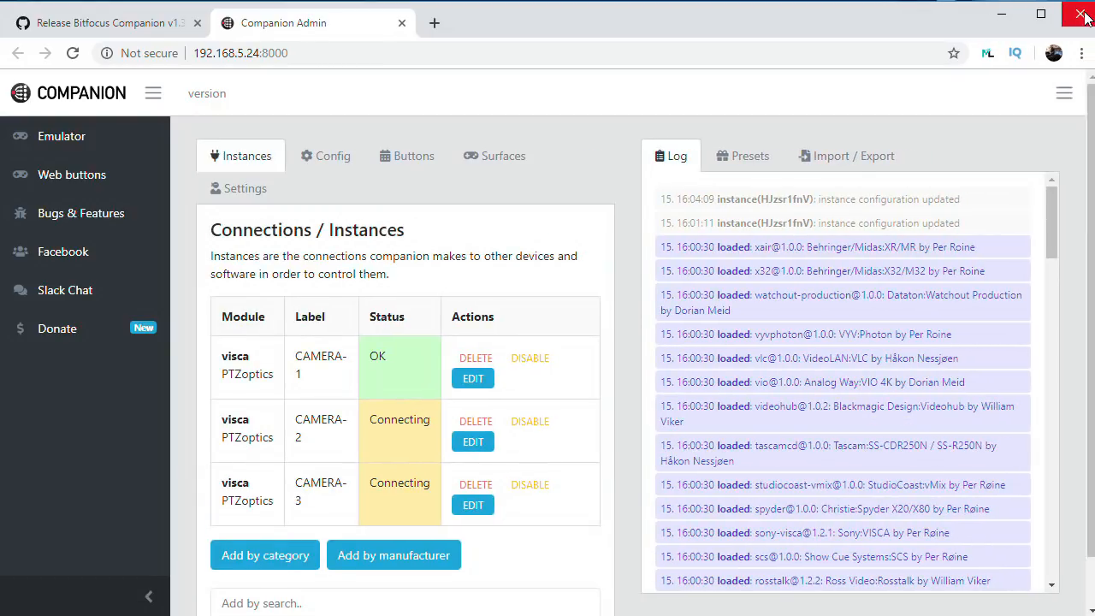
pyautogui.click(1084, 14)
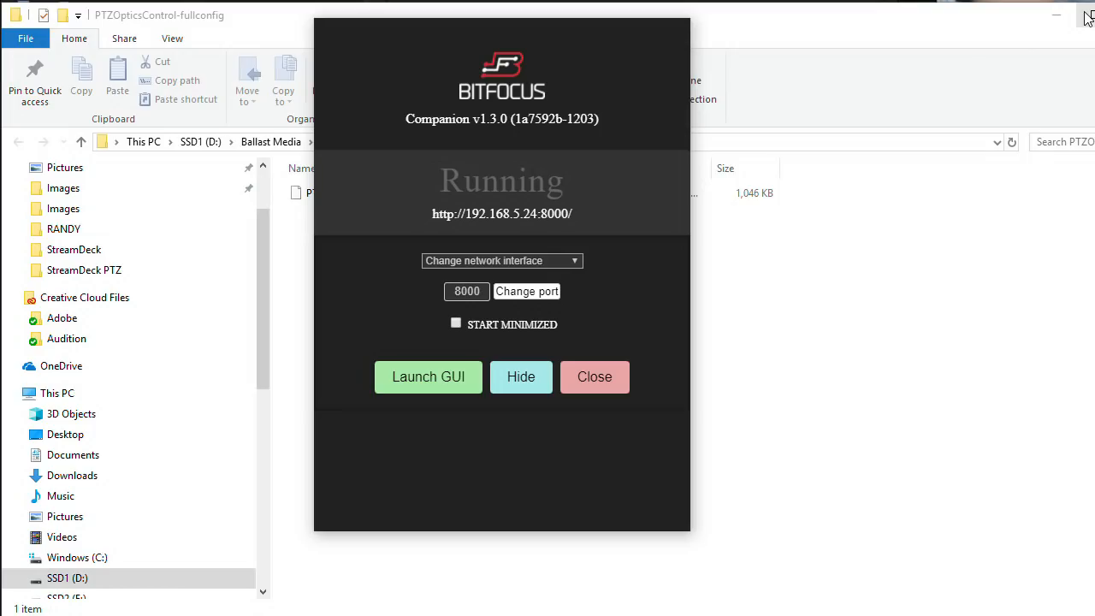